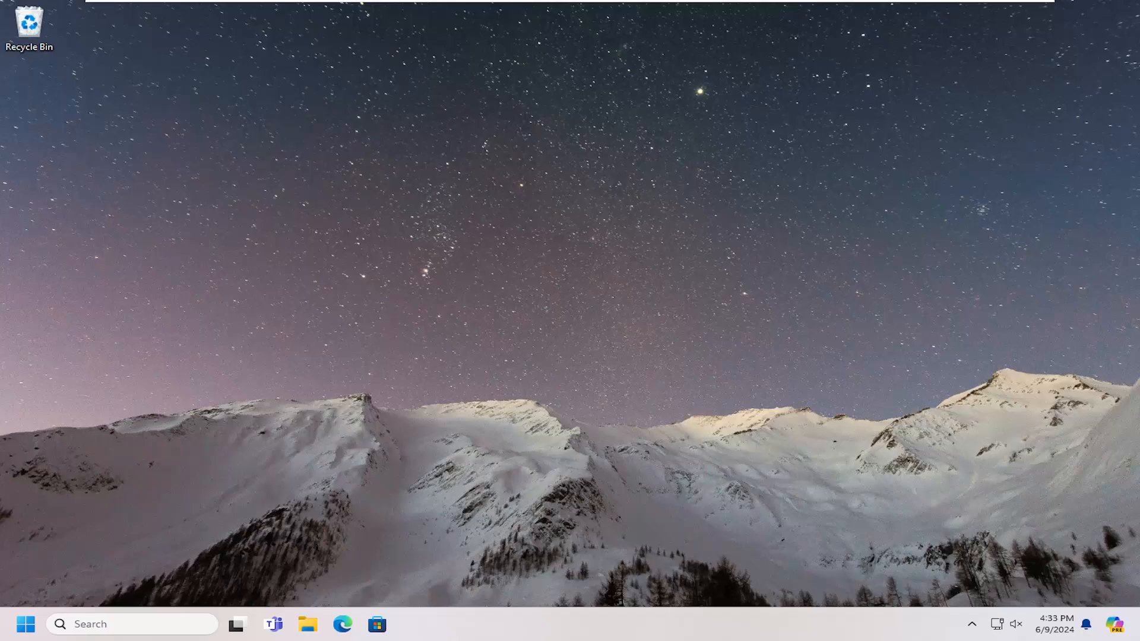
mouse_move(212, 191)
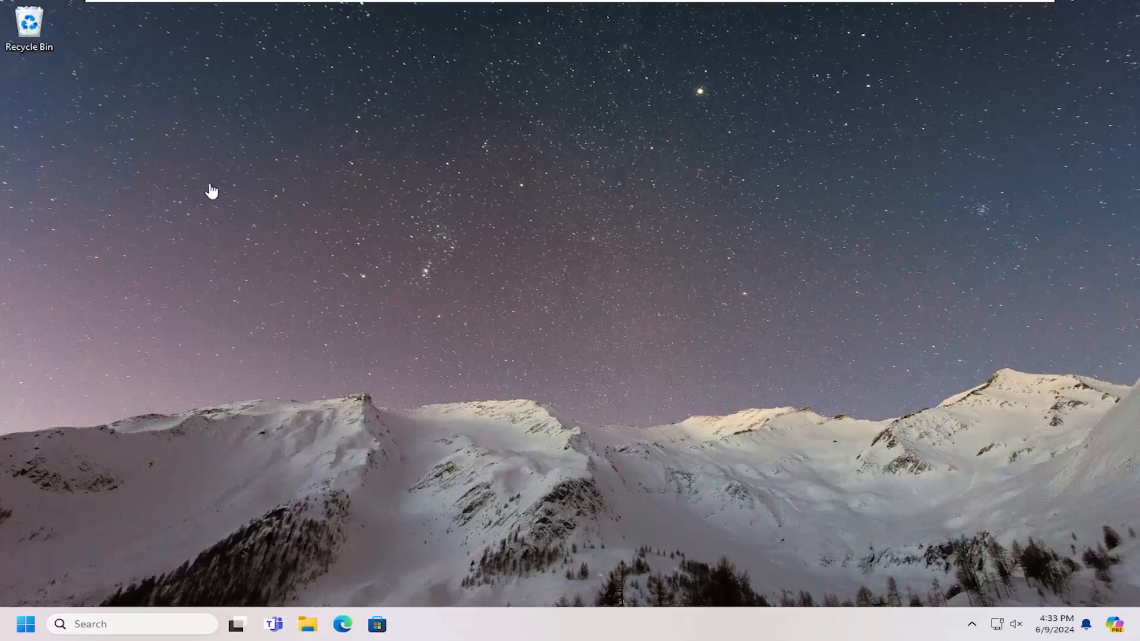
mouse_move(476, 240)
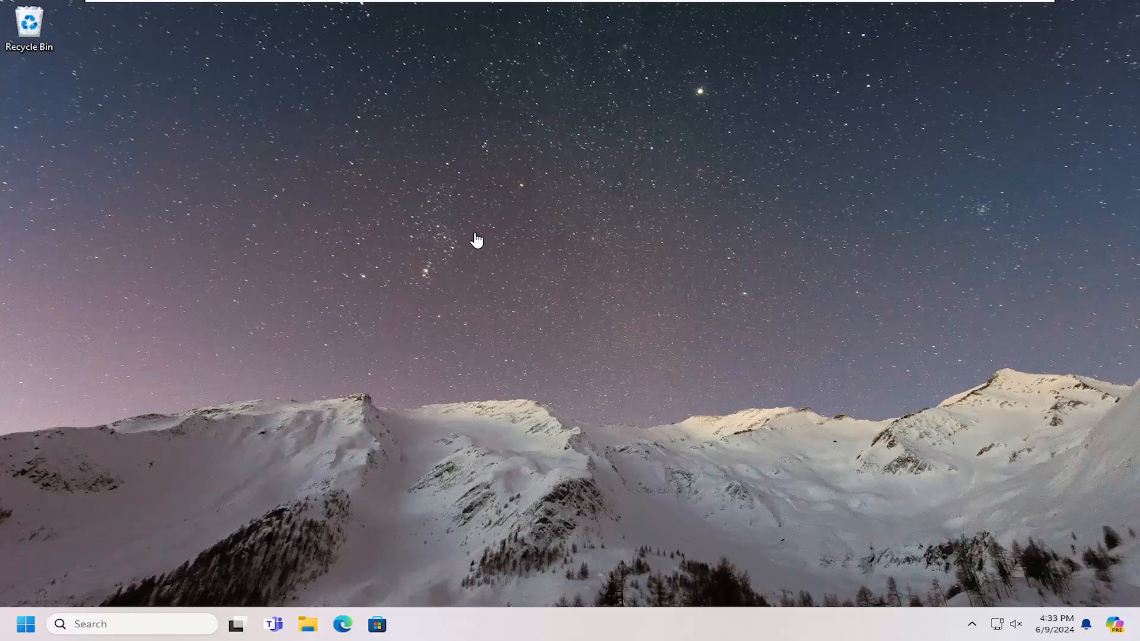
mouse_move(390, 308)
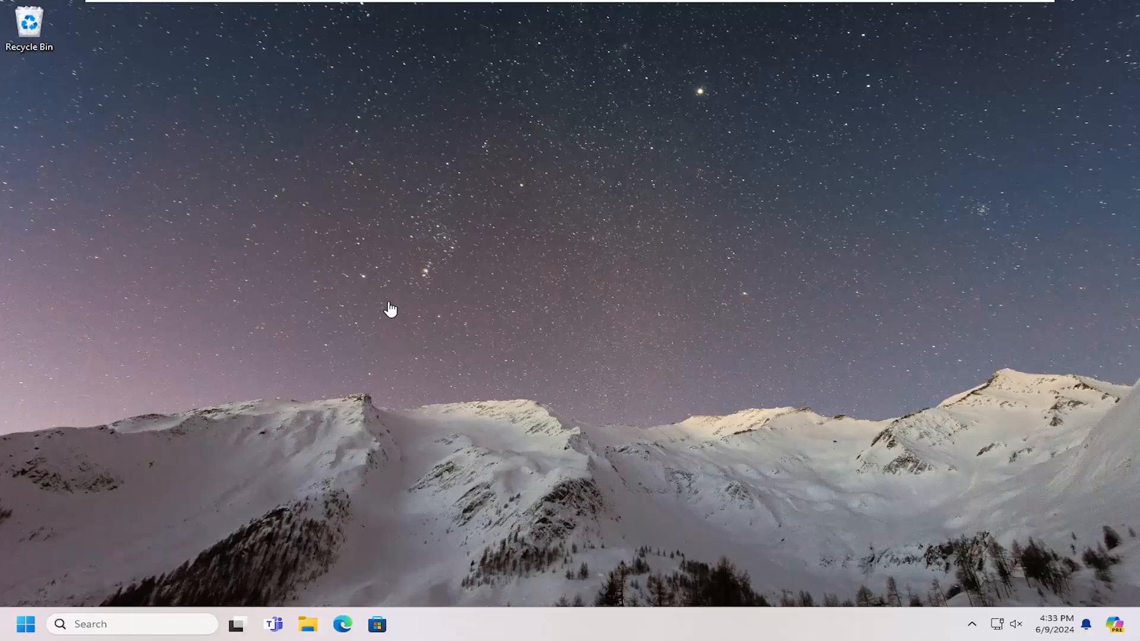
mouse_move(404, 311)
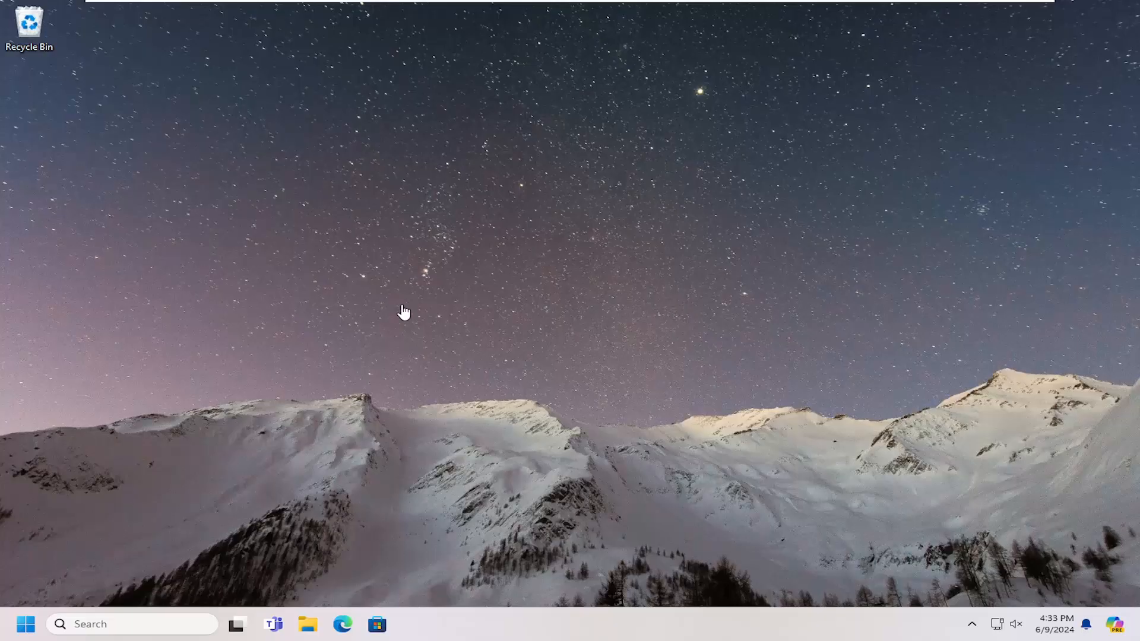
mouse_move(415, 308)
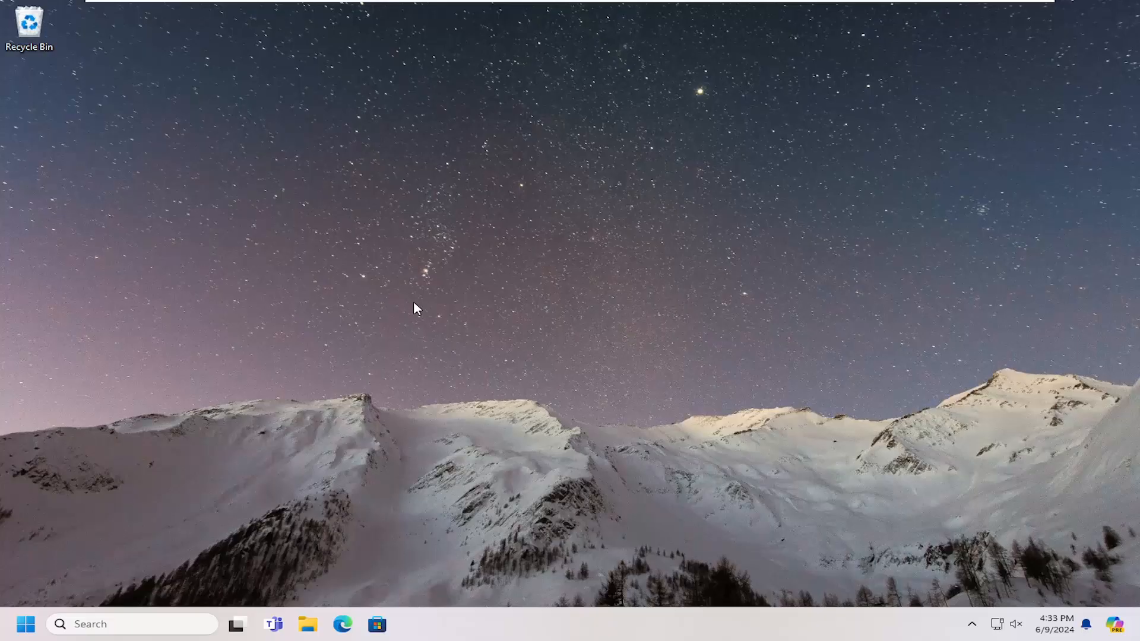
mouse_move(424, 311)
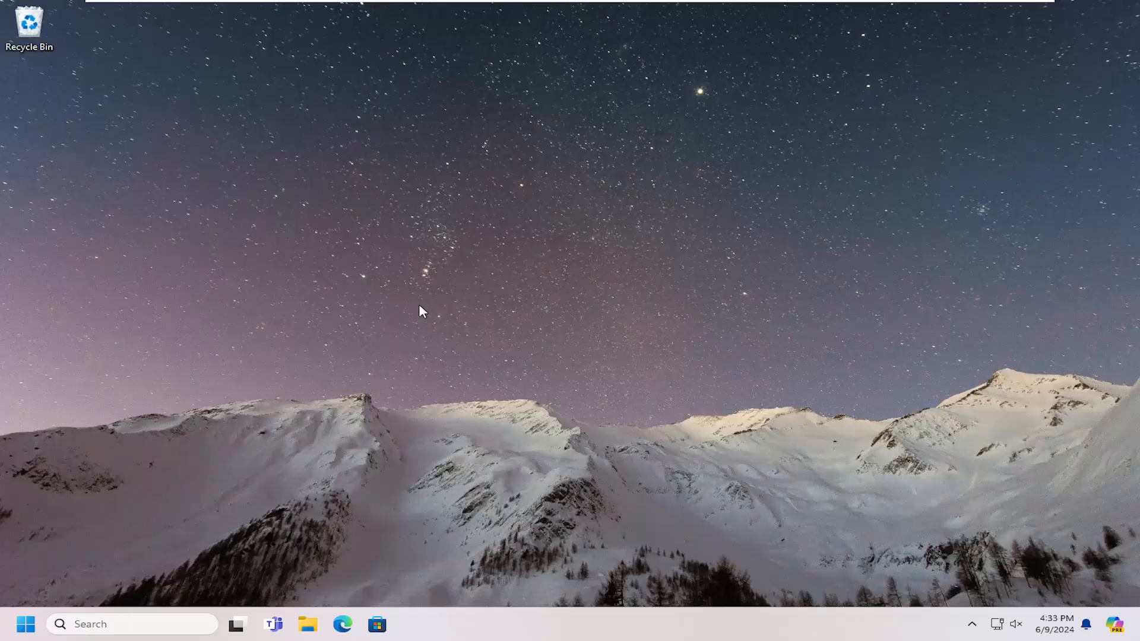
mouse_move(72, 551)
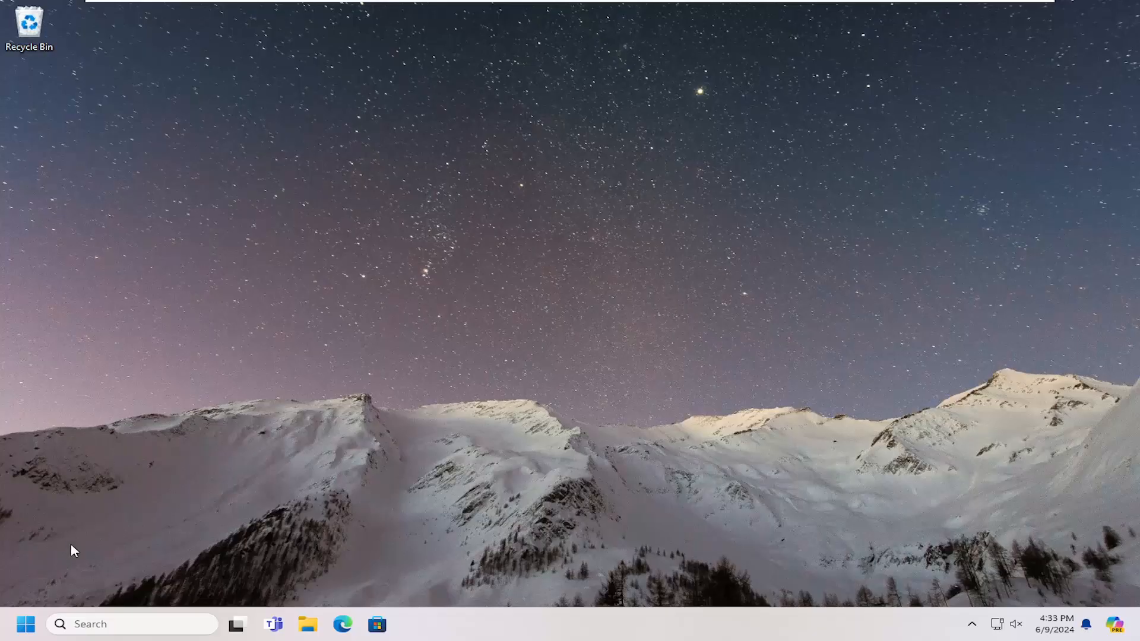
Search the Start menu for 'control panel' and launch Control Panel
click(25, 624)
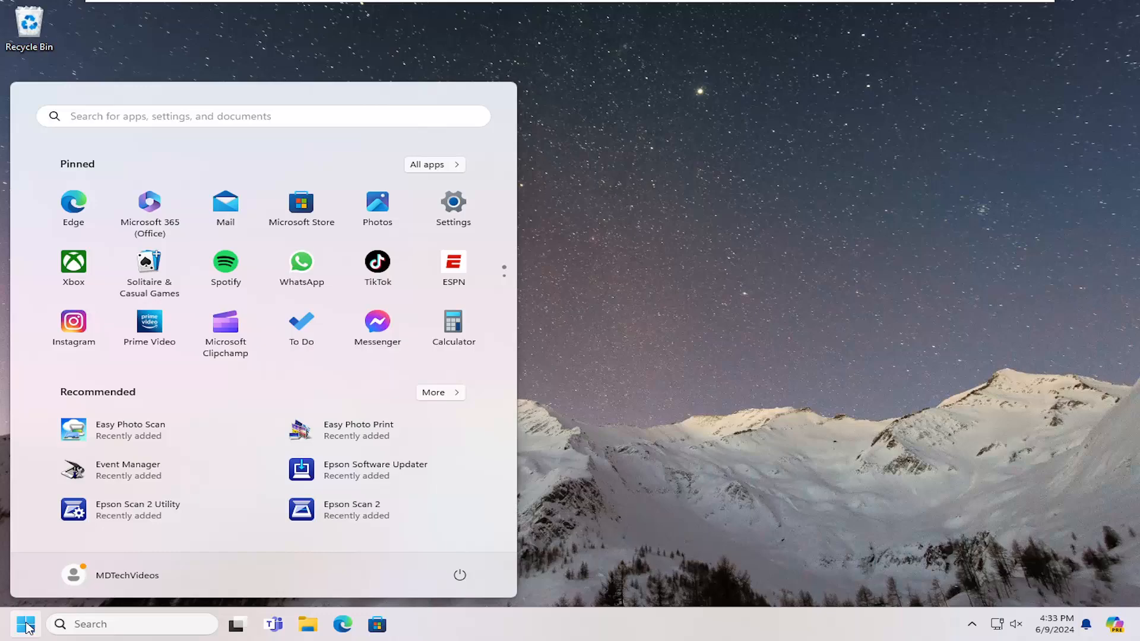
text(control)
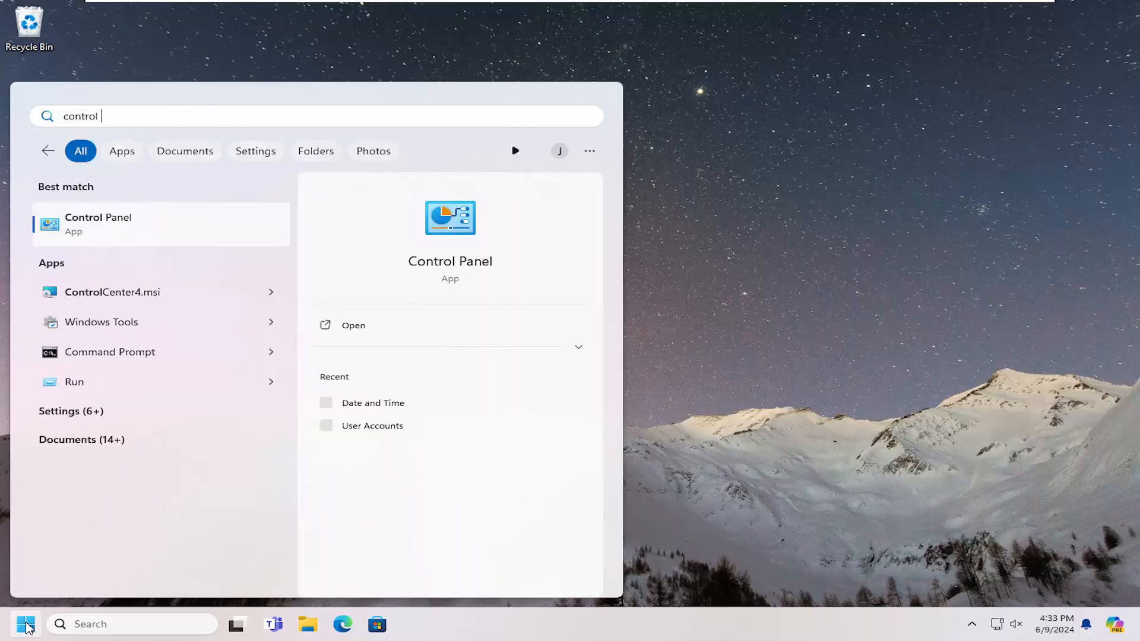
text(panel)
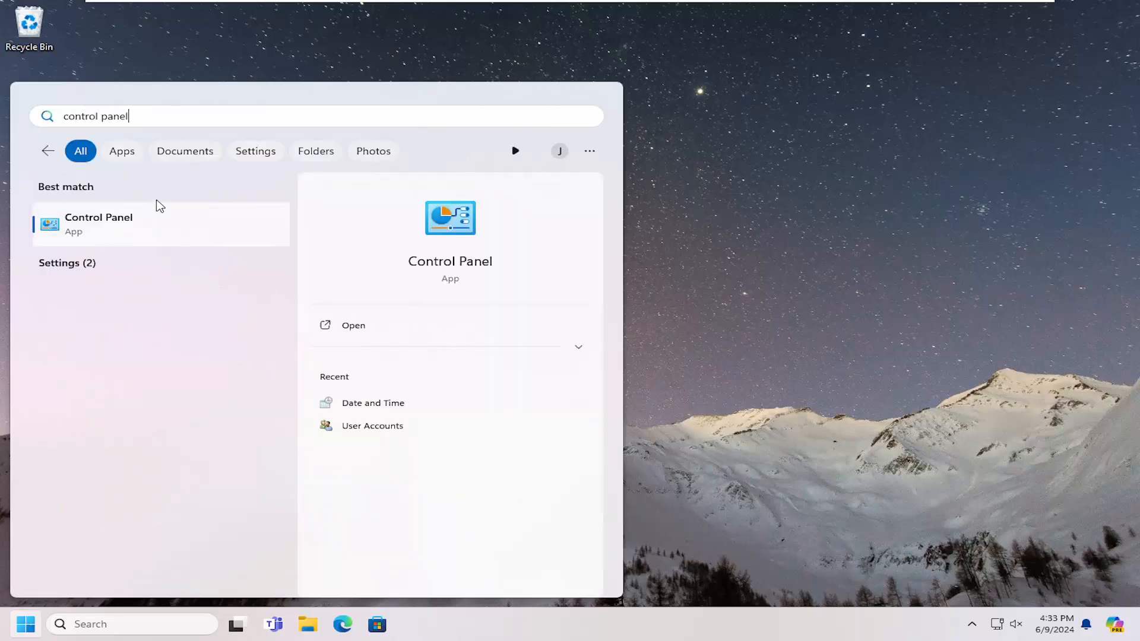
click(99, 223)
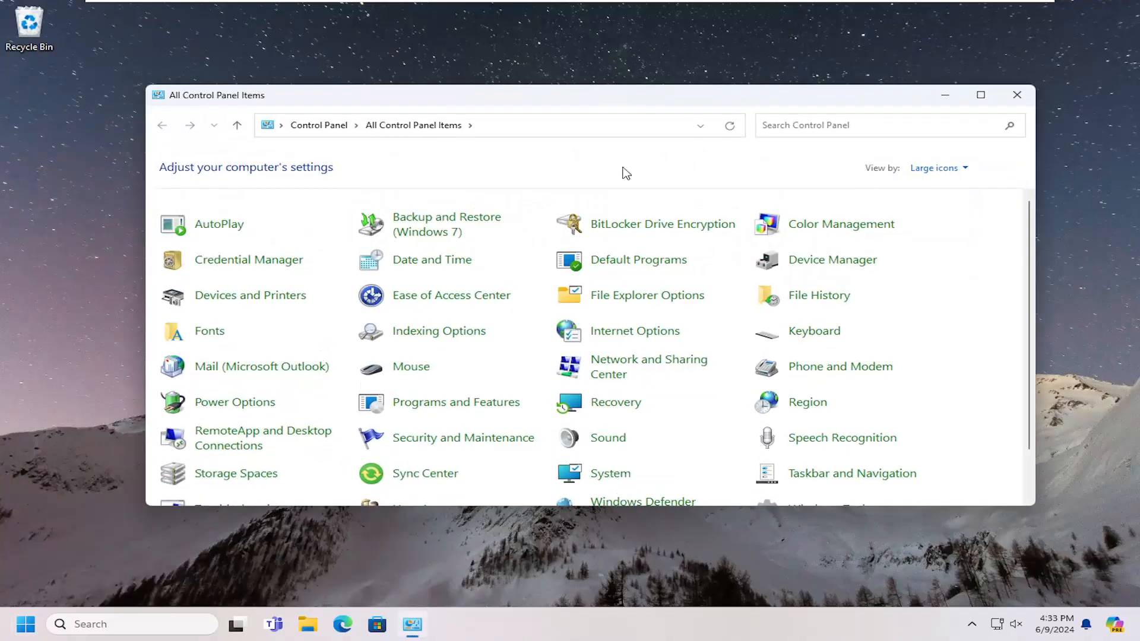
Open Printing preferences for the EPSON L3110 Series via Devices and Printers
click(938, 168)
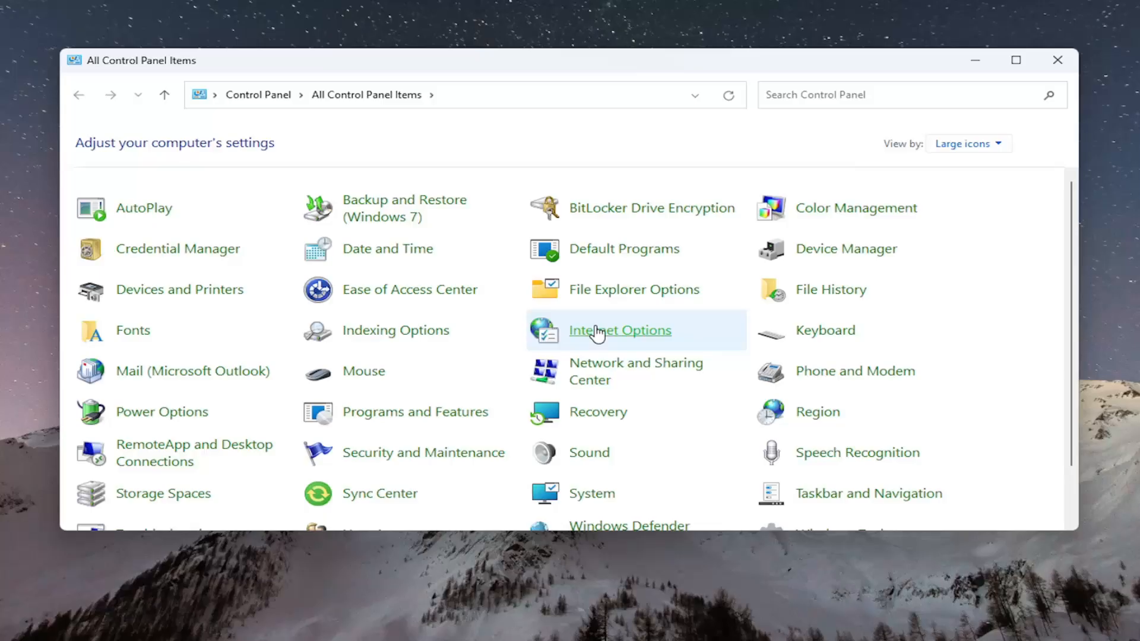
mouse_move(192, 289)
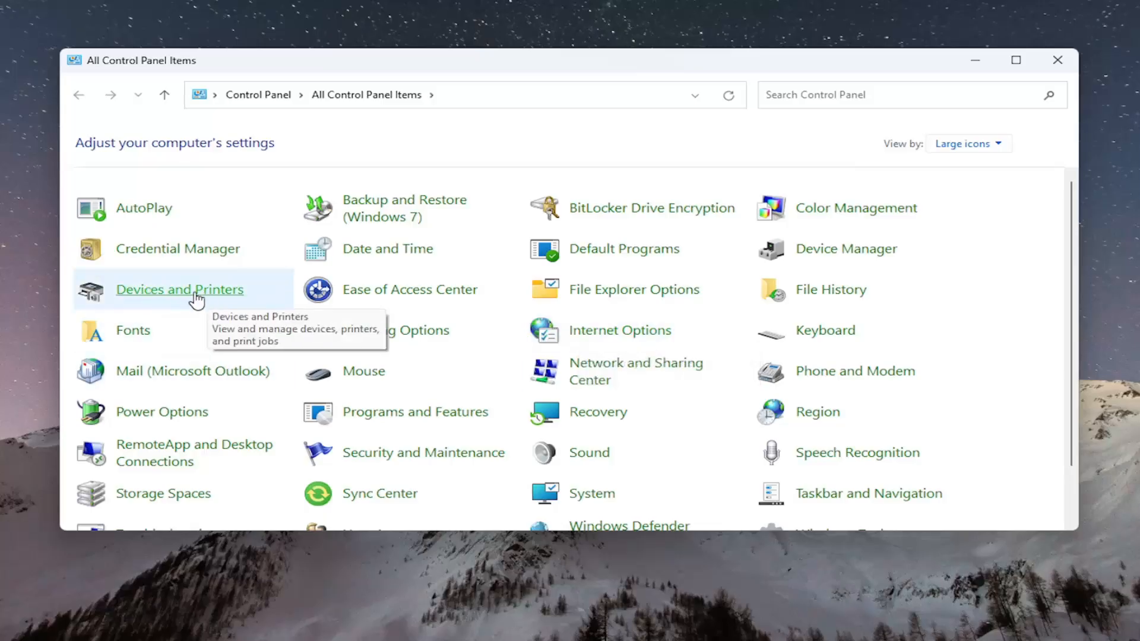
click(178, 290)
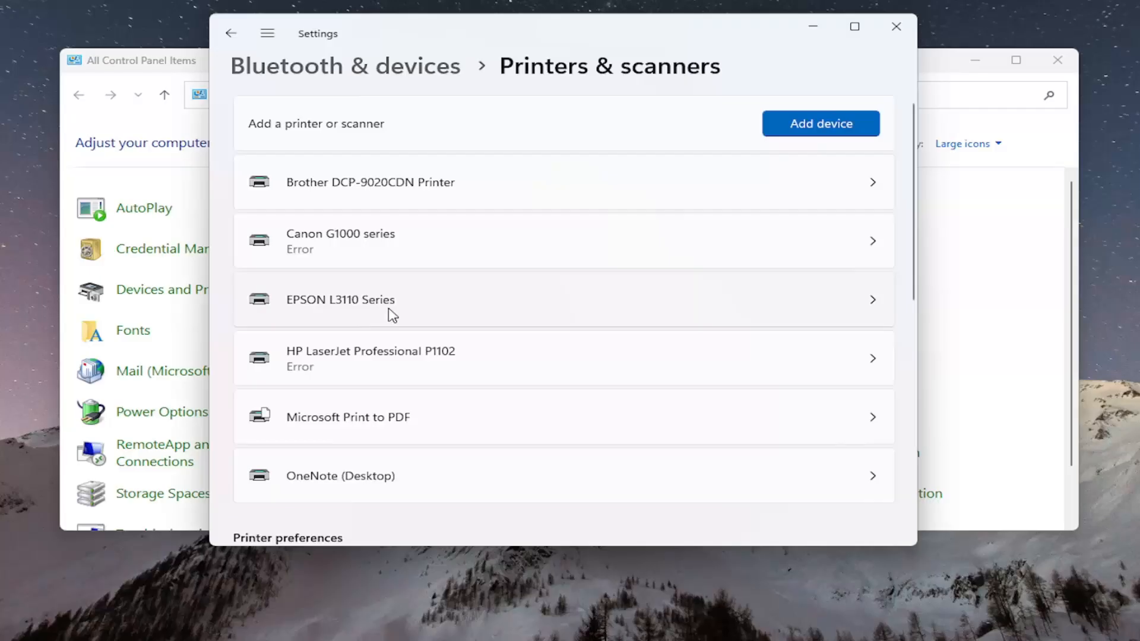
click(560, 299)
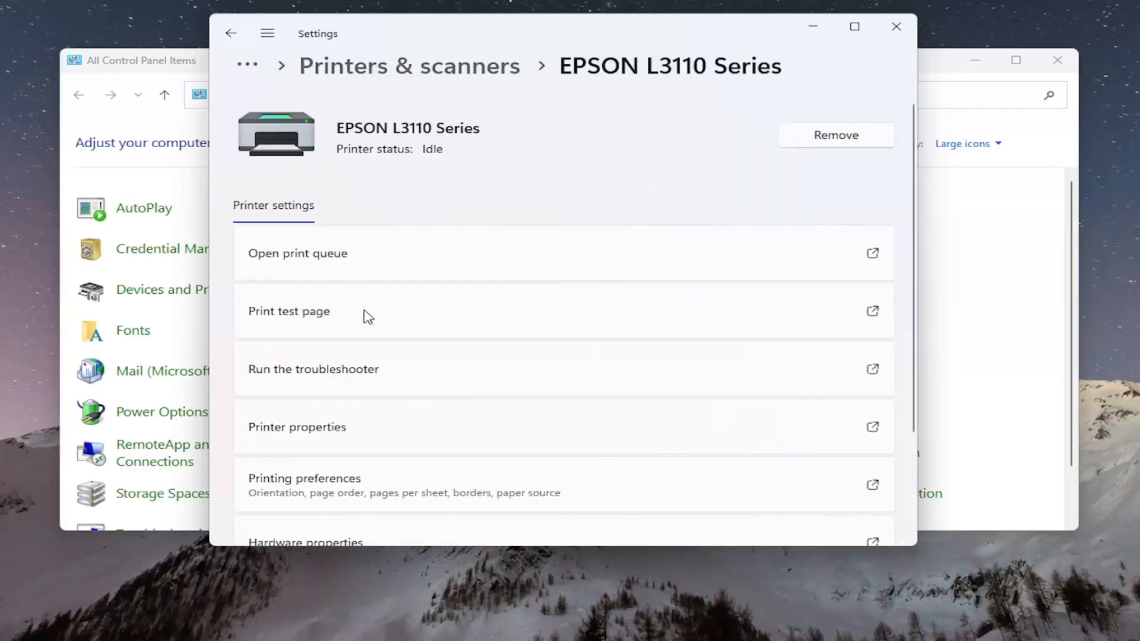
scroll(down, 3)
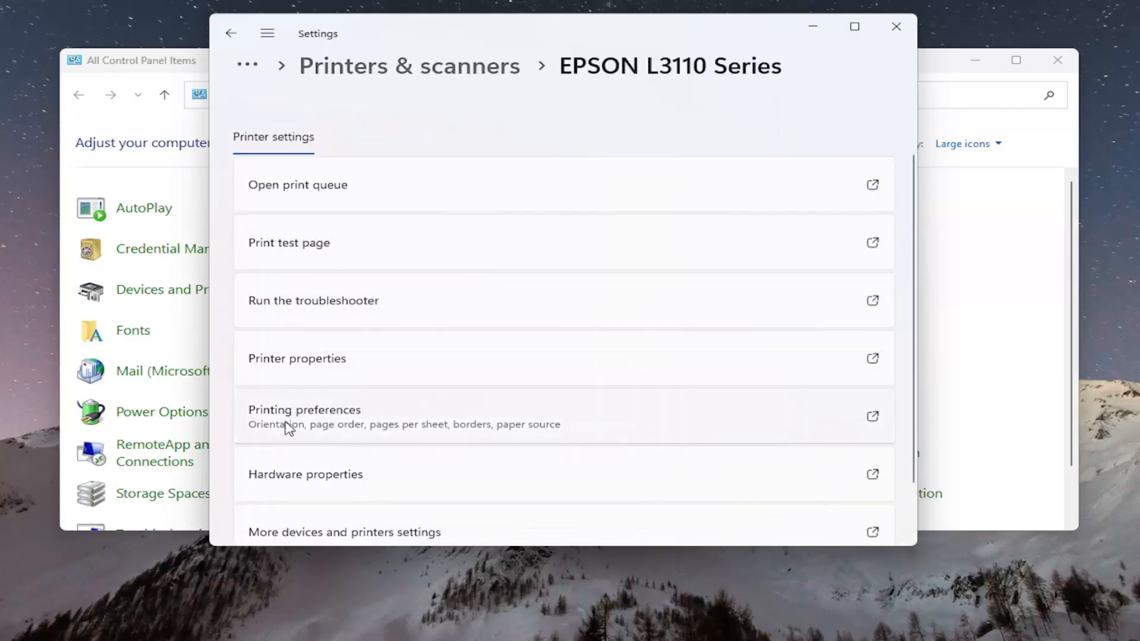
click(304, 409)
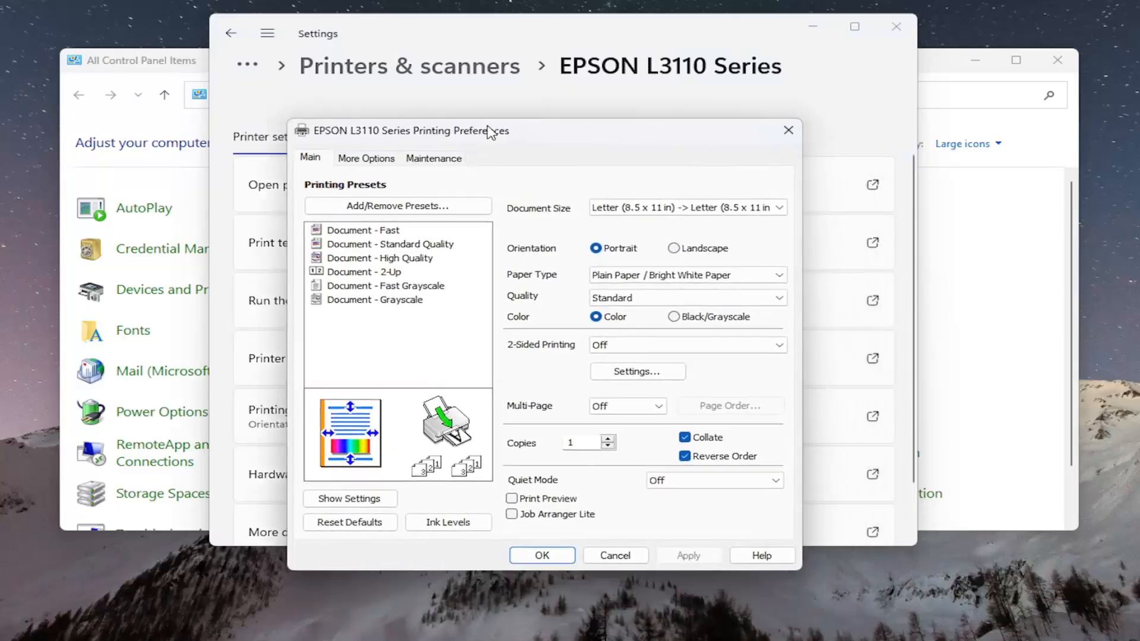
Toggle High Speed off and back on under More Options, then confirm with OK
click(386, 85)
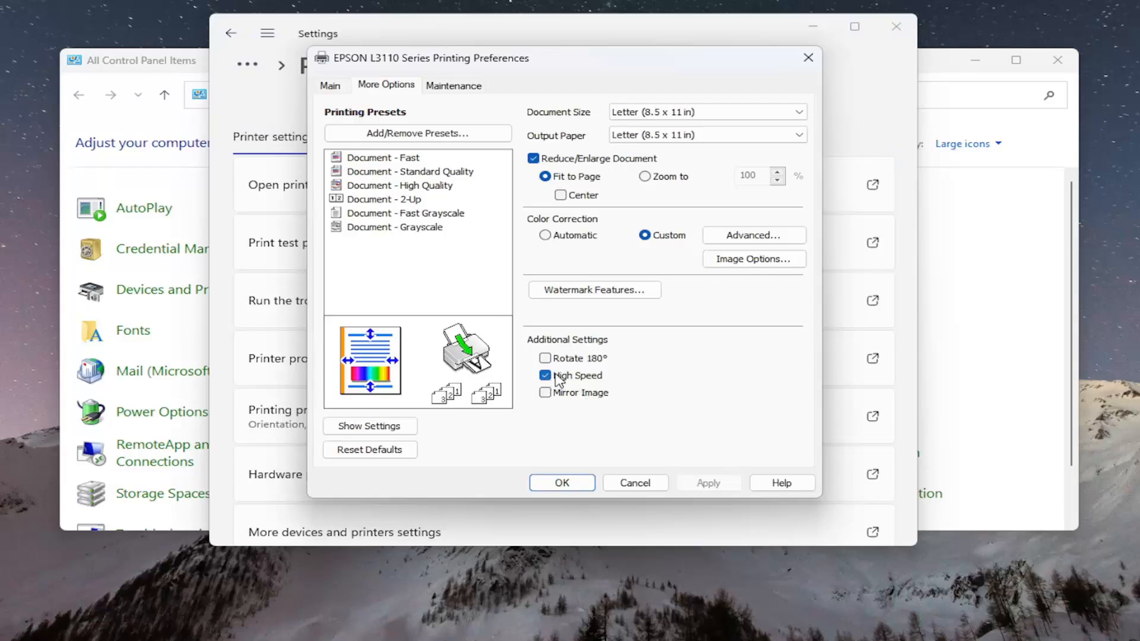
click(545, 376)
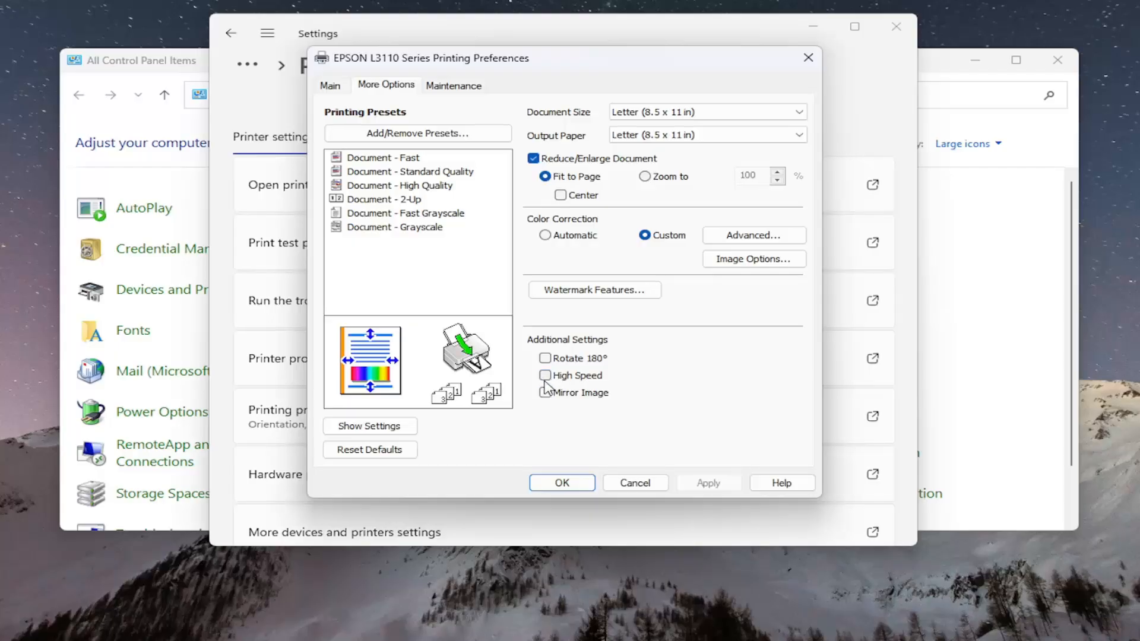
click(545, 375)
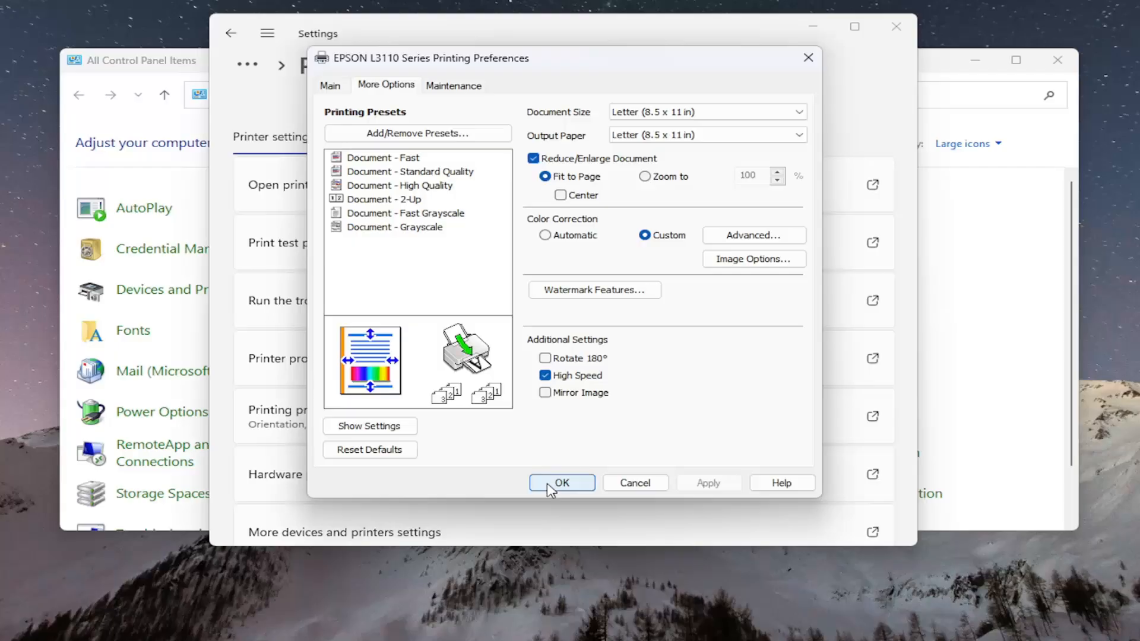
click(561, 482)
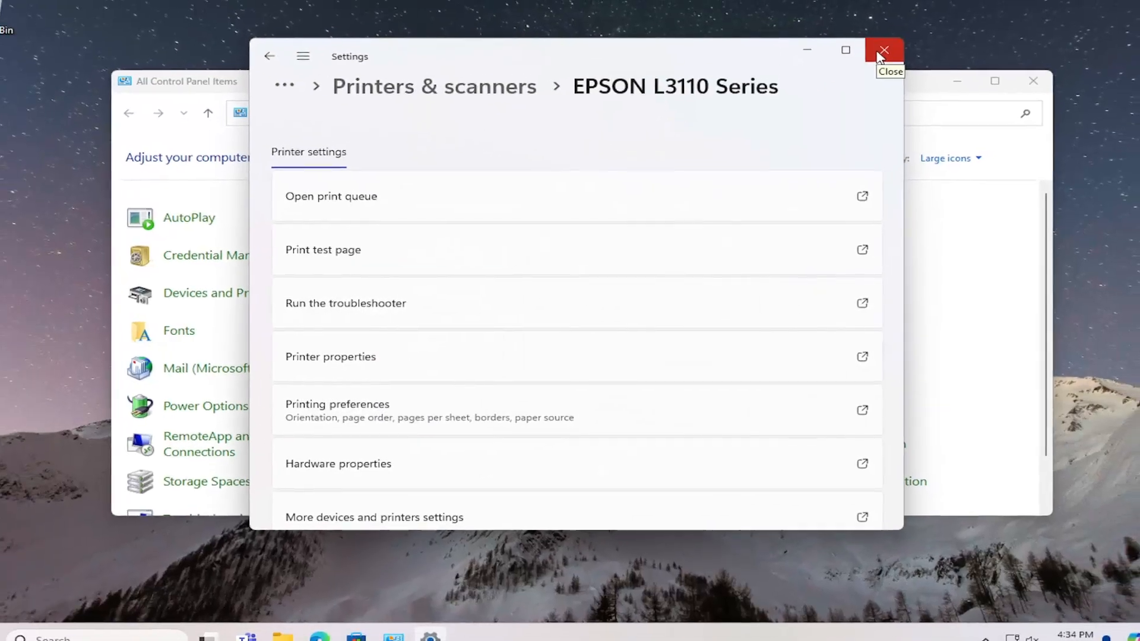
Close the printer's Settings window and the Control Panel window
click(884, 51)
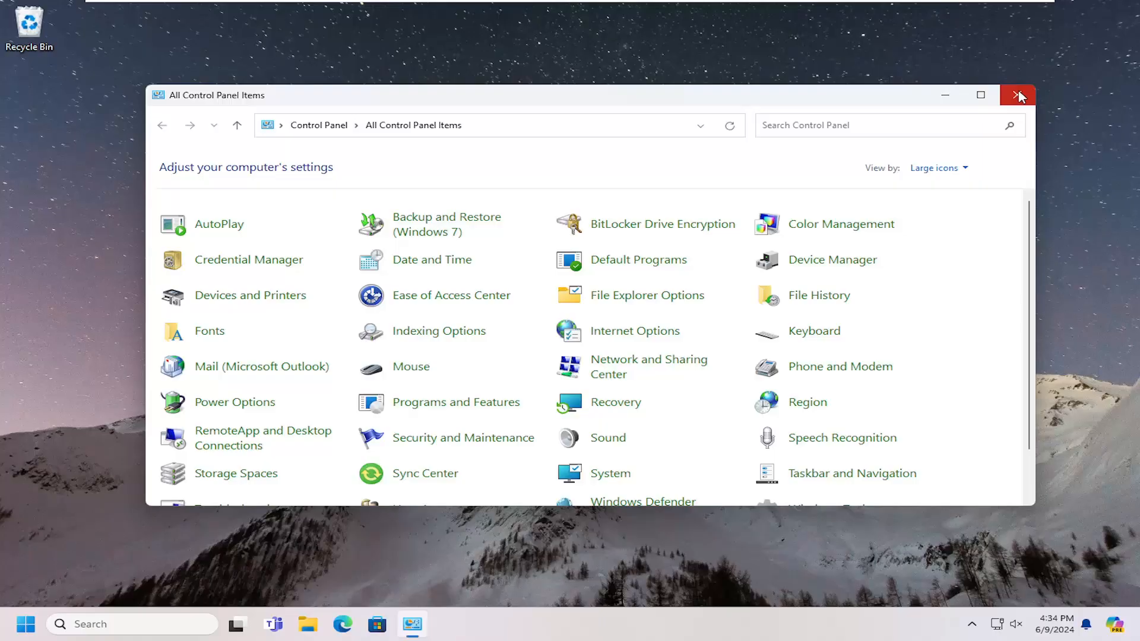
click(1019, 95)
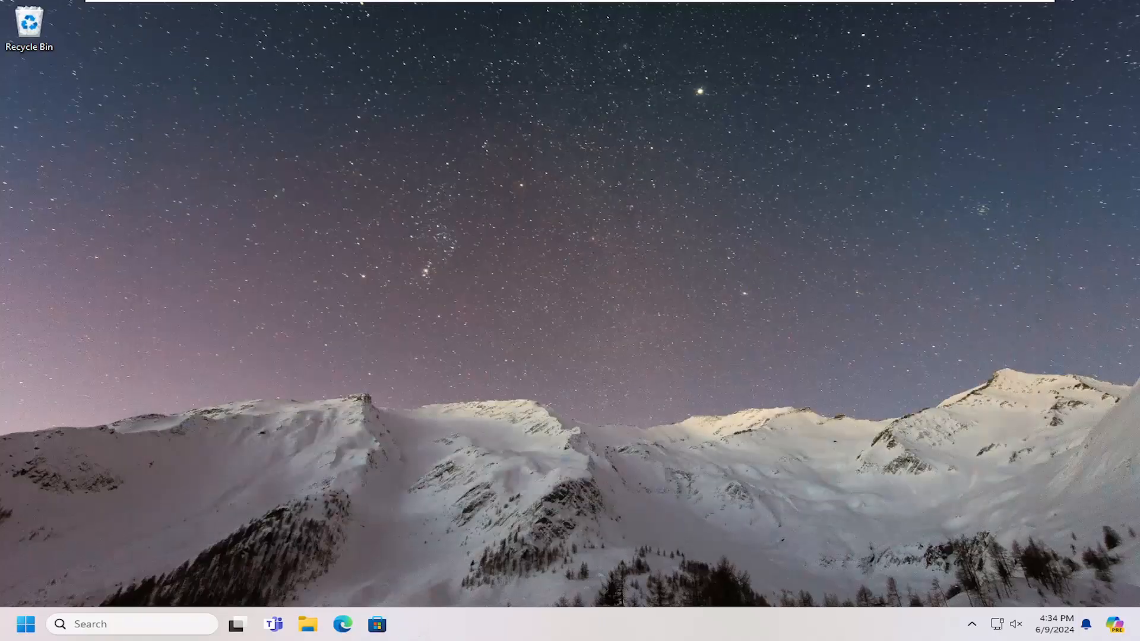